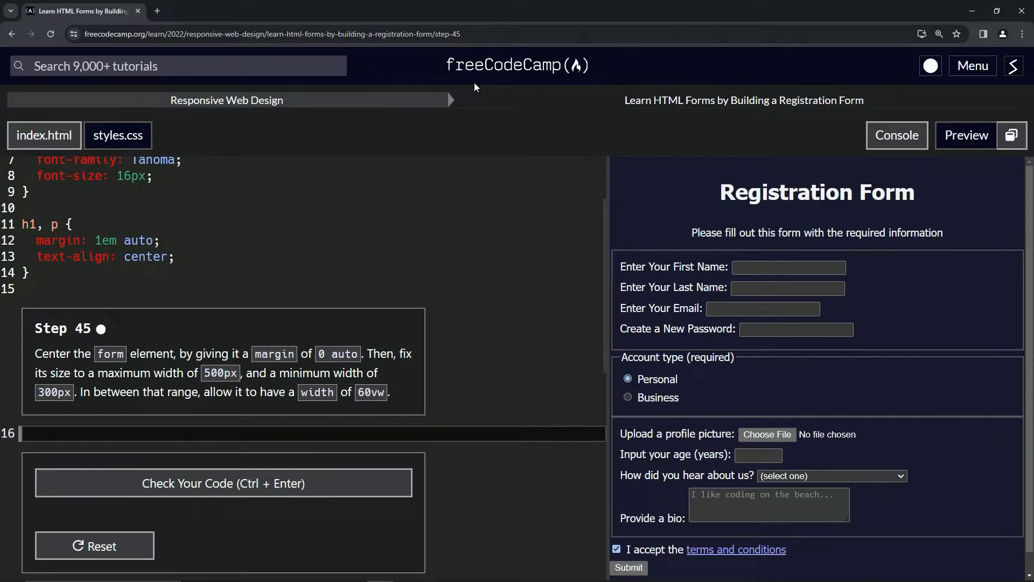
pyautogui.moveTo(541, 128)
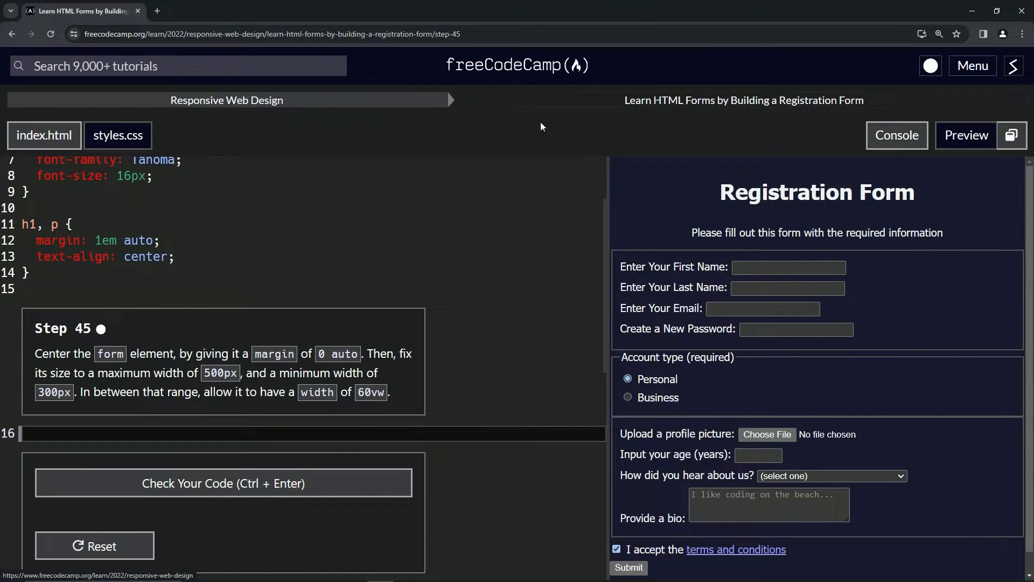
pyautogui.moveTo(795, 111)
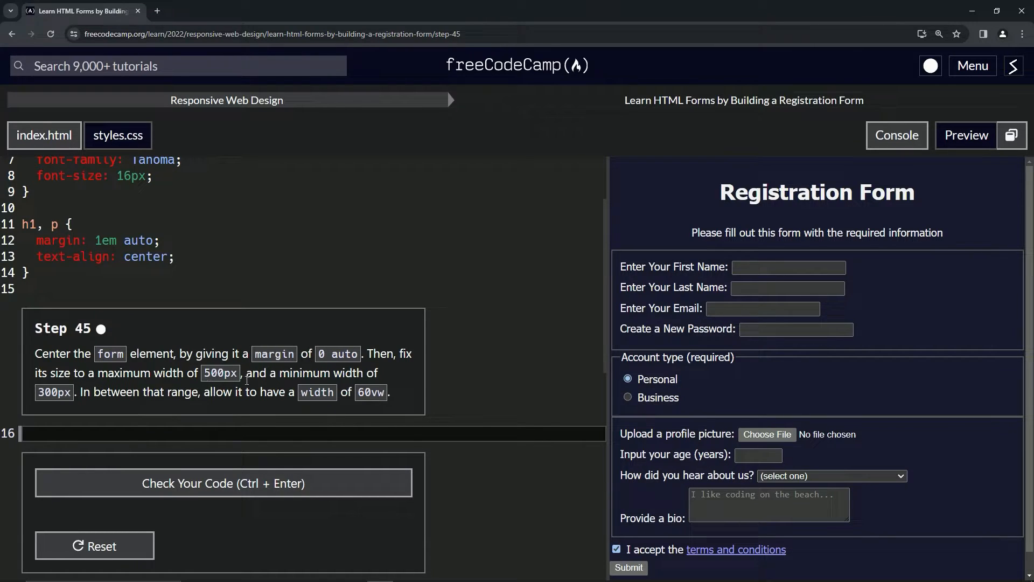
pyautogui.moveTo(313, 386)
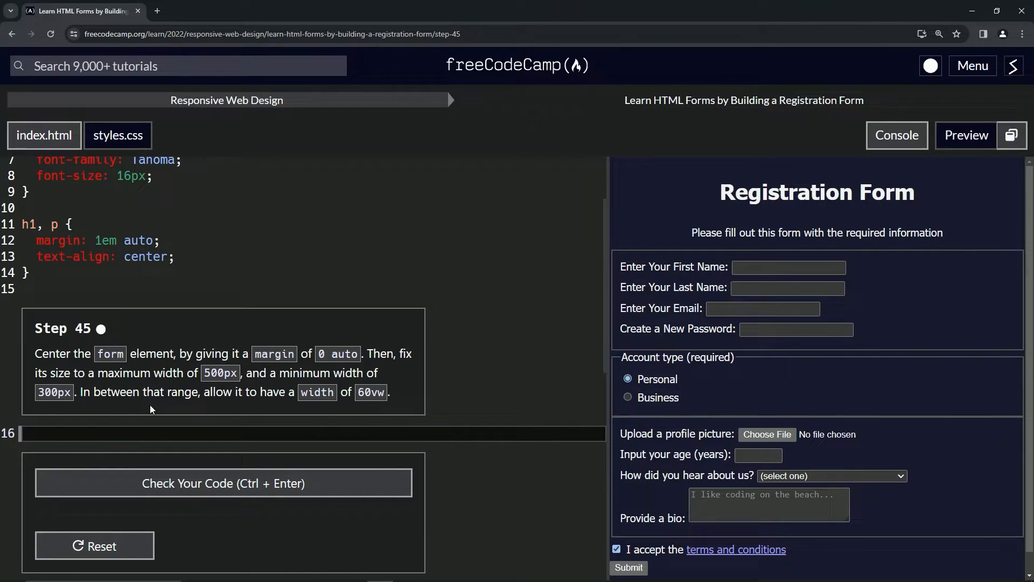
pyautogui.moveTo(282, 407)
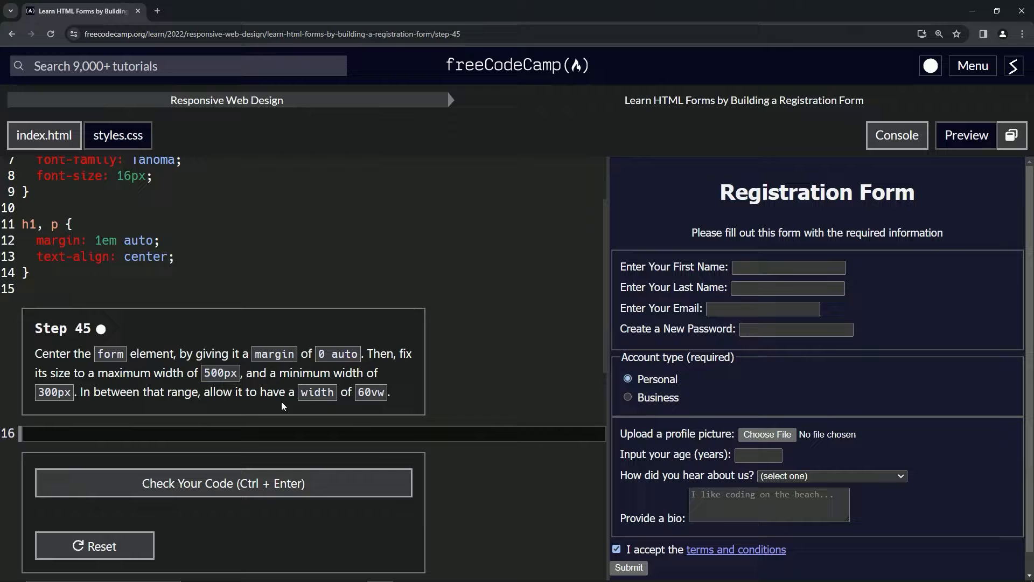
pyautogui.moveTo(387, 401)
pyautogui.write('form')
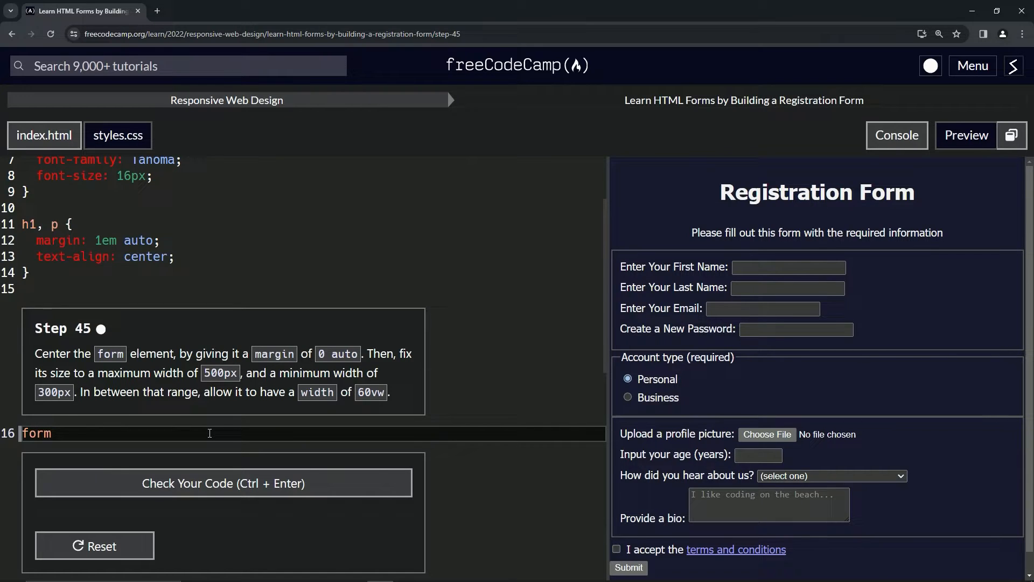
# Write margin: 0 auto inside the form rule, then query the web for 'max width css'.
pyautogui.write('{')
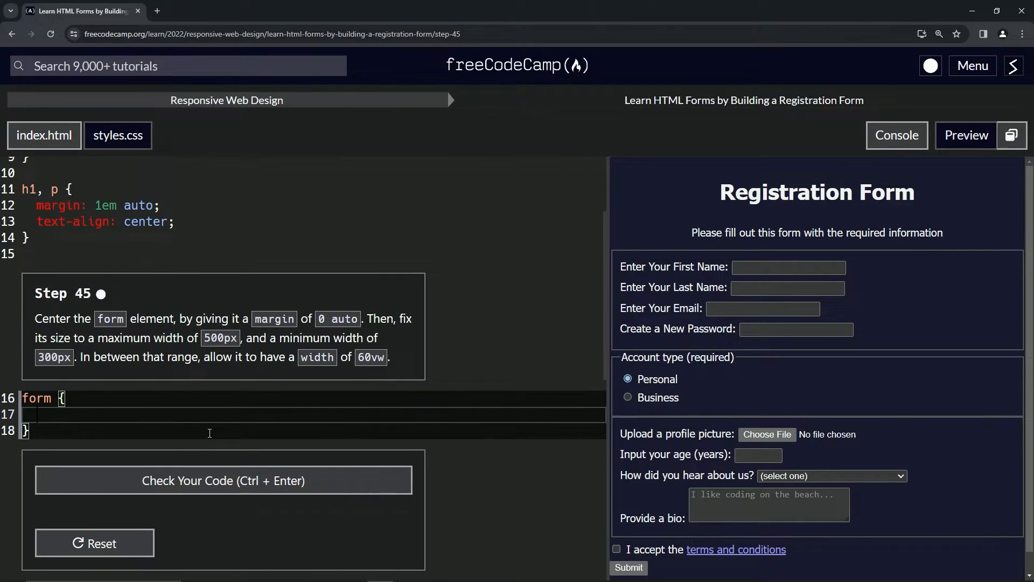
pyautogui.write('margin')
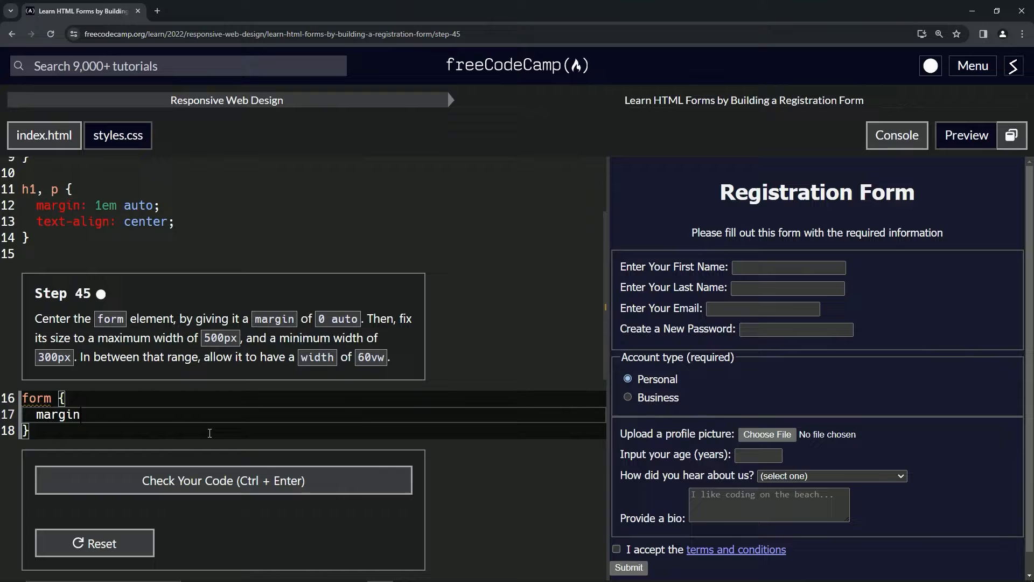
pyautogui.write(': 0 aut')
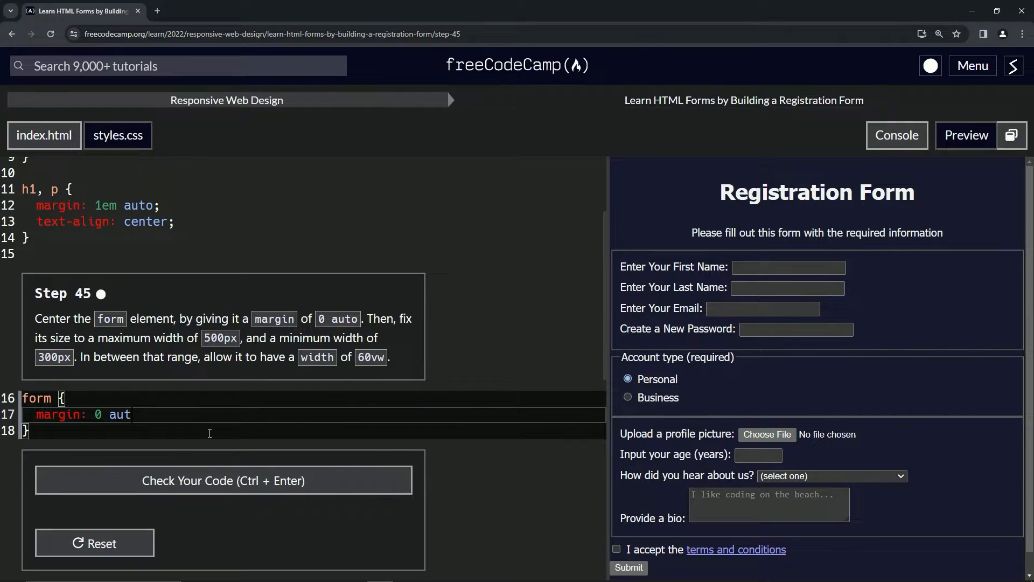
pyautogui.write('o;')
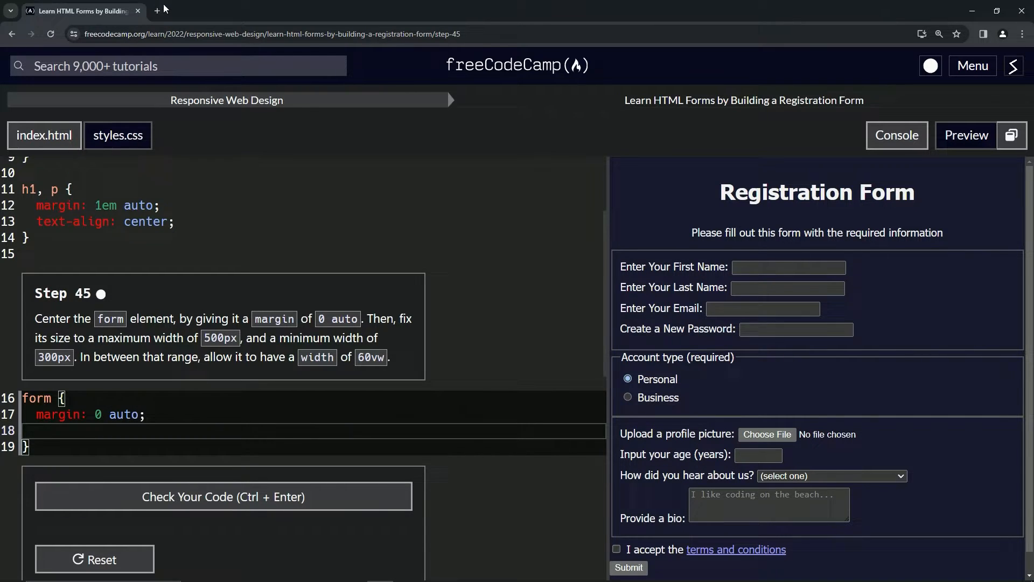
pyautogui.write('max width css')
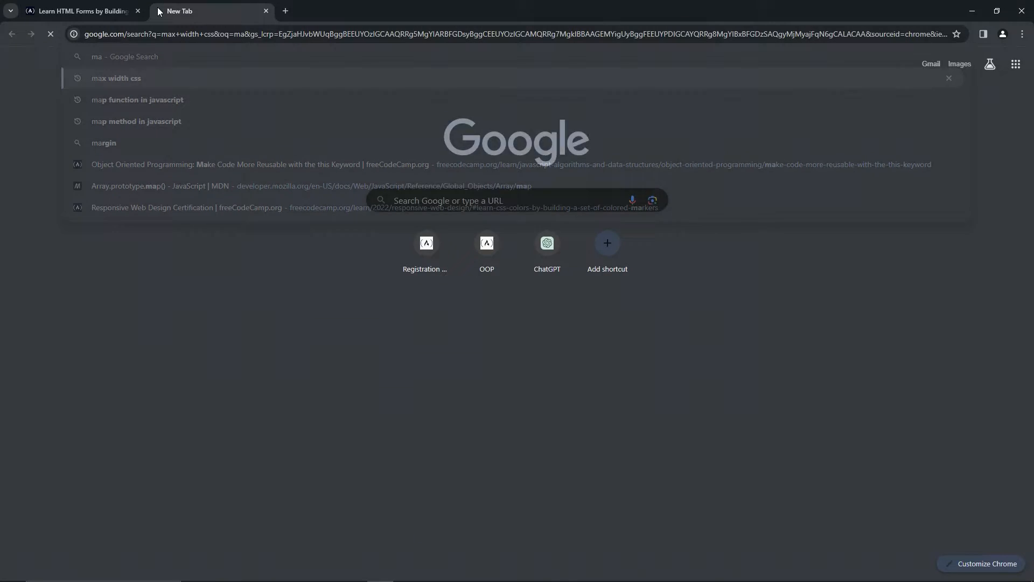
# View the W3Schools CSS max-width reference and return to the freeCodeCamp lesson.
pyautogui.click(116, 77)
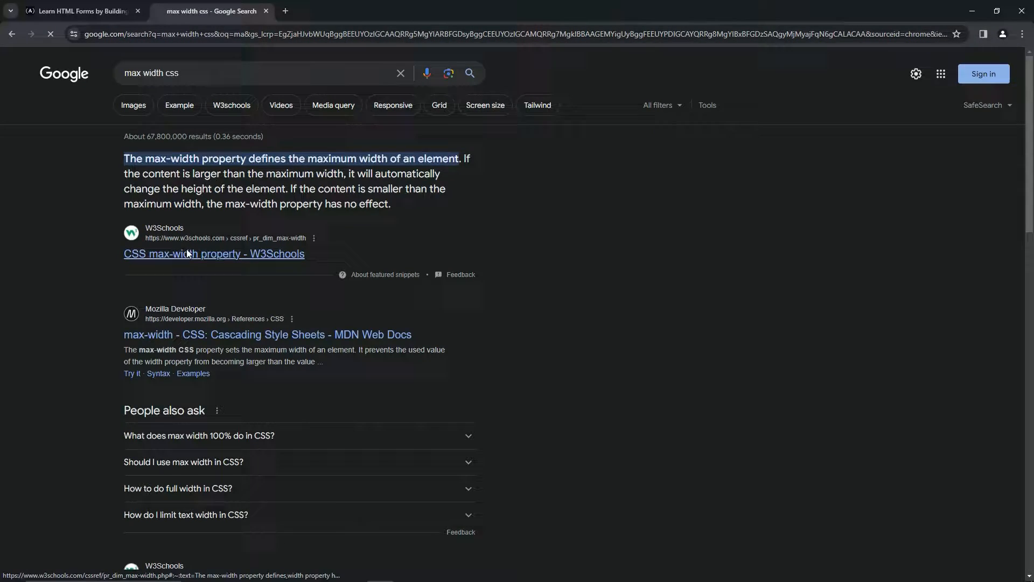
pyautogui.click(213, 253)
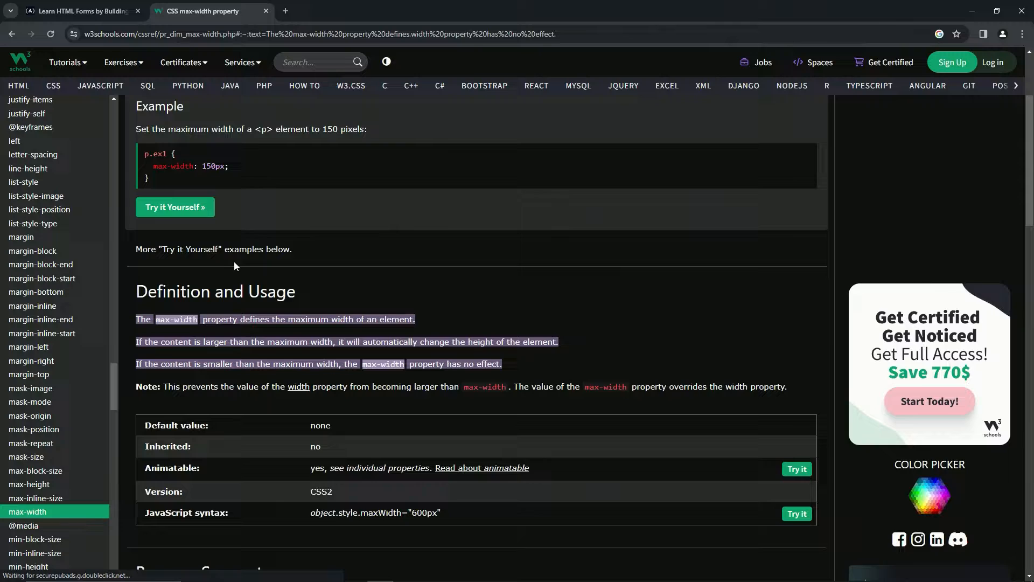
pyautogui.click(79, 11)
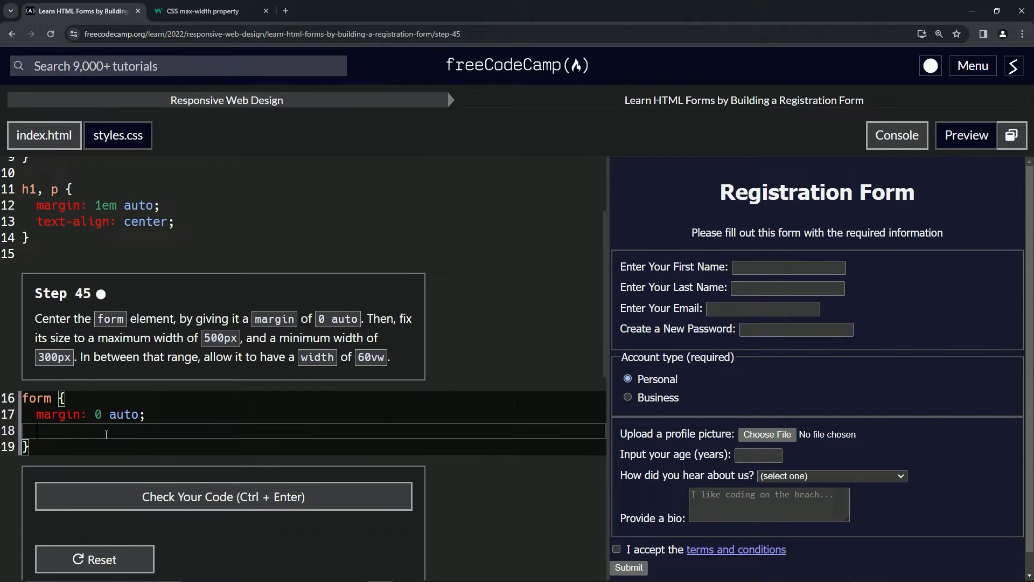
# Add max-width: 500px, min-width: 300px and width: 60vw to the form rule.
pyautogui.write('max-')
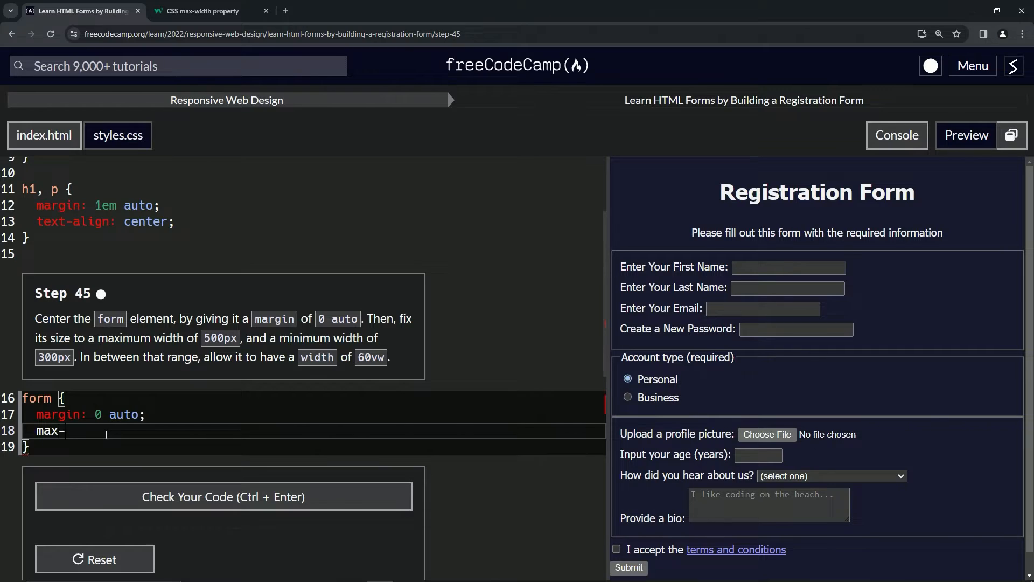
pyautogui.write('width: 500')
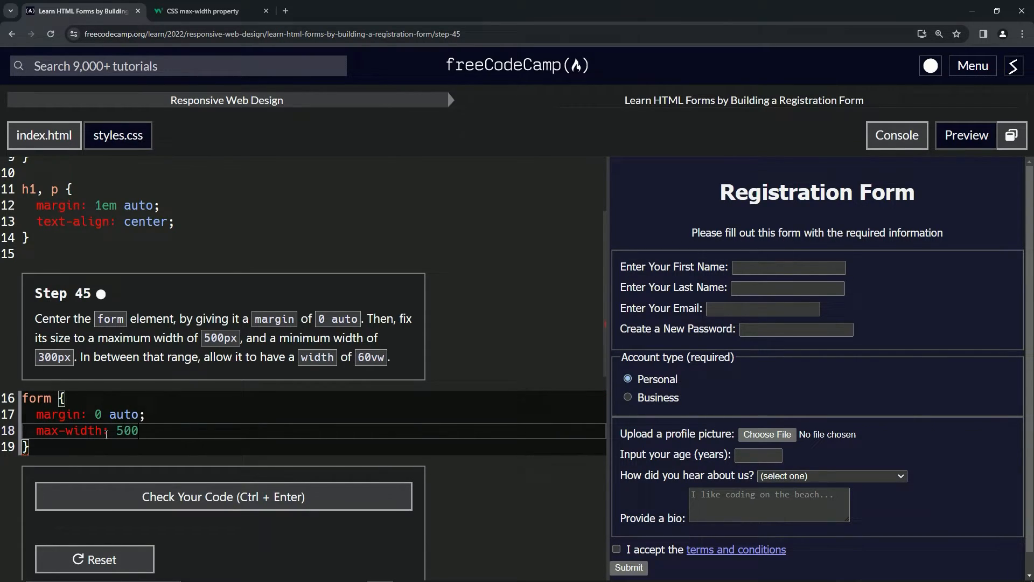
pyautogui.write('px;')
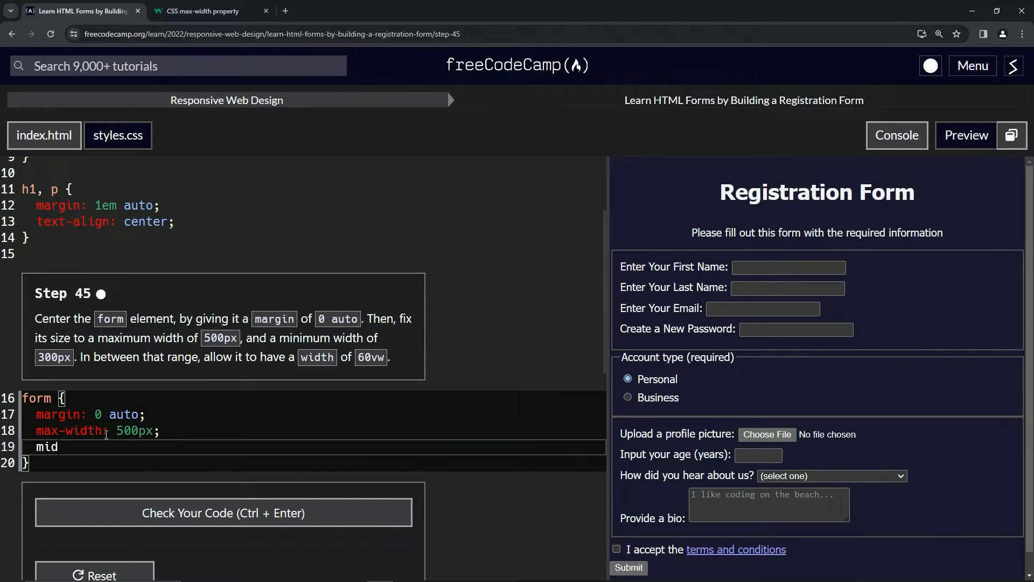
pyautogui.write('in-w')
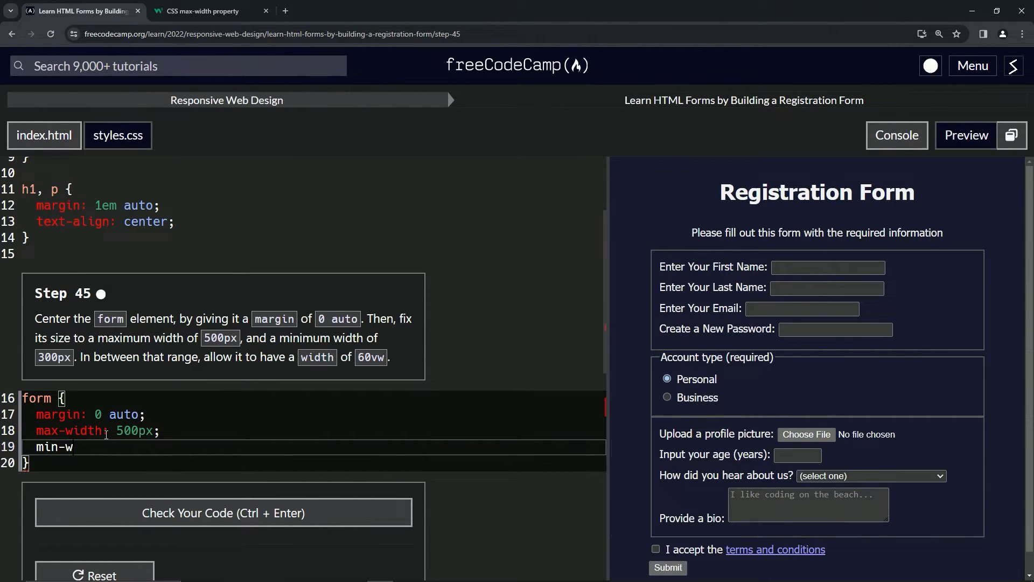
pyautogui.write('idth:')
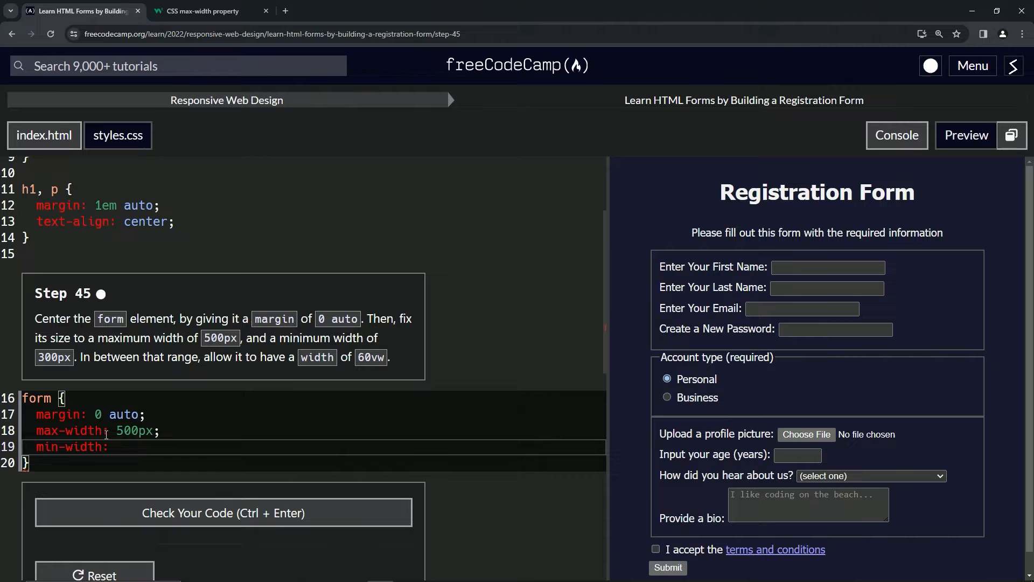
pyautogui.write('300px')
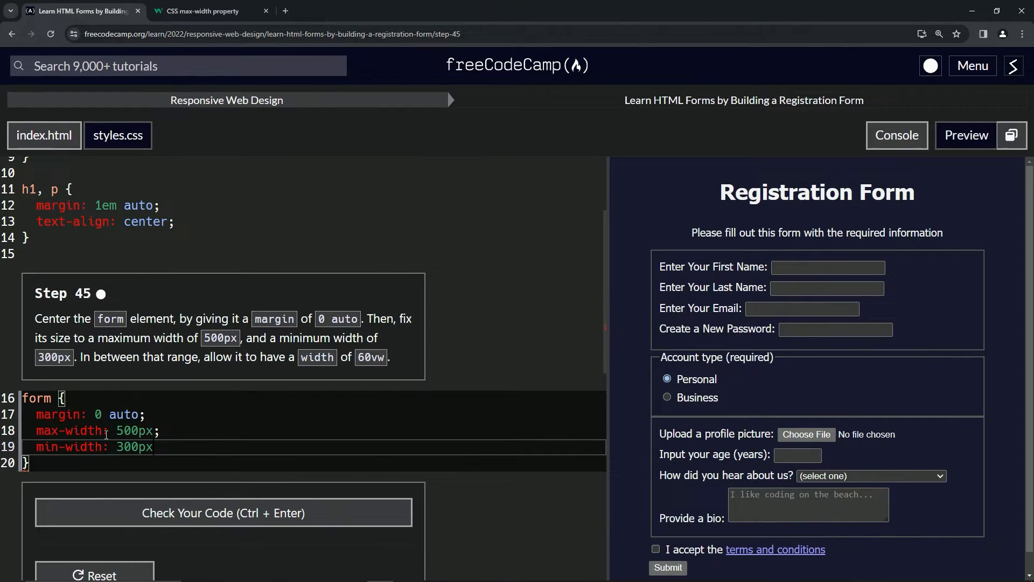
pyautogui.write(';')
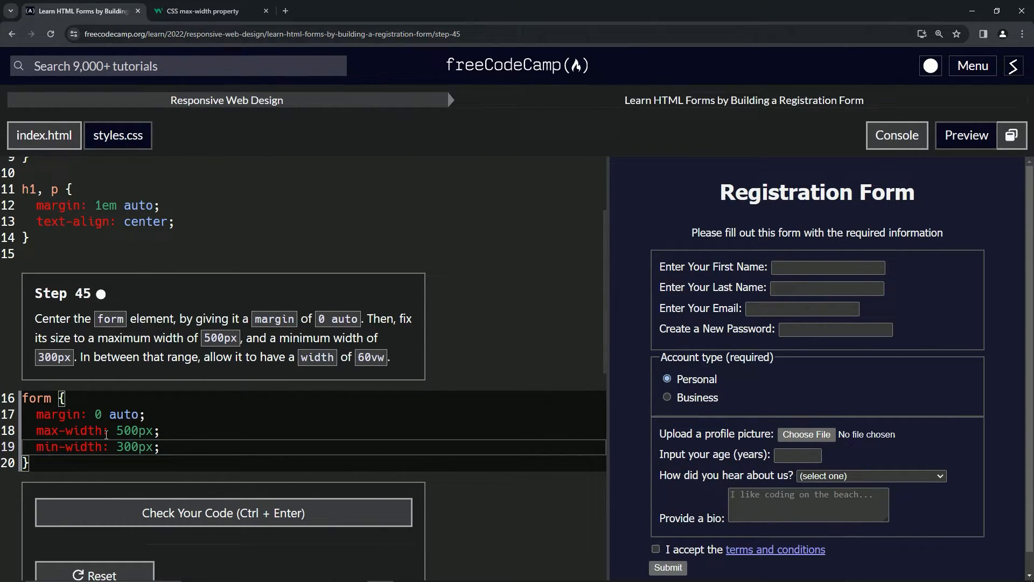
pyautogui.write('width')
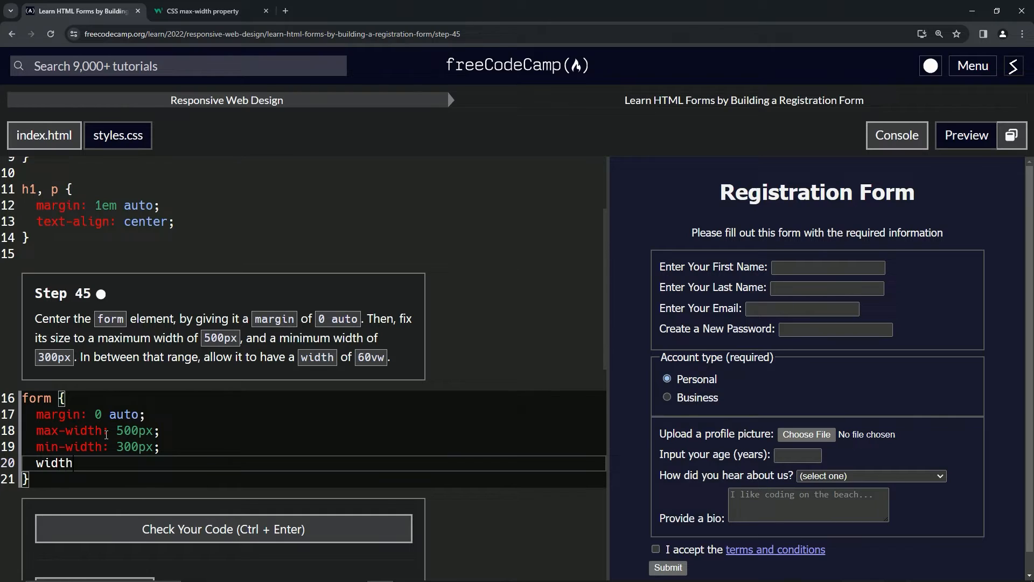
pyautogui.write(': 5')
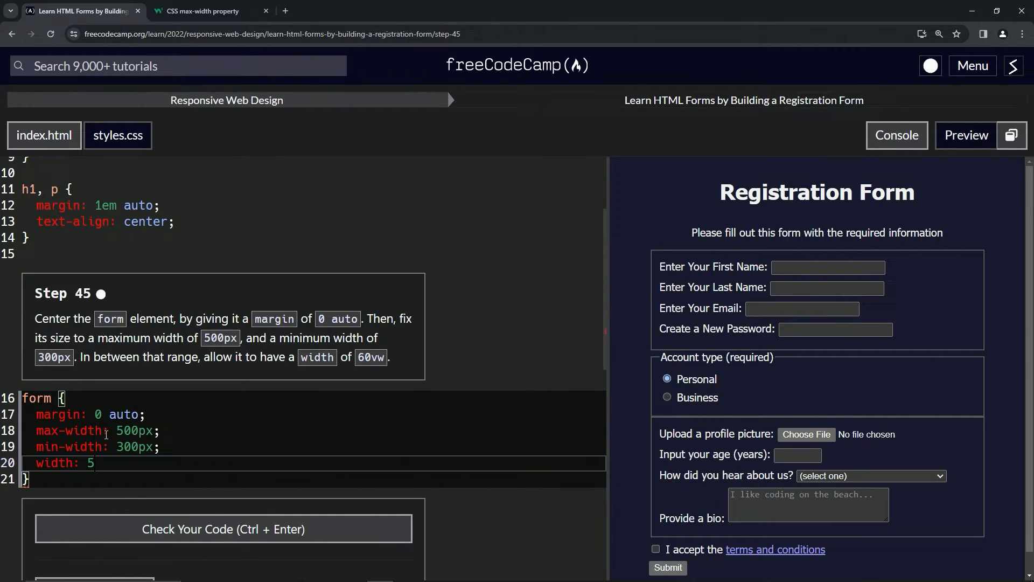
pyautogui.write('60vw;')
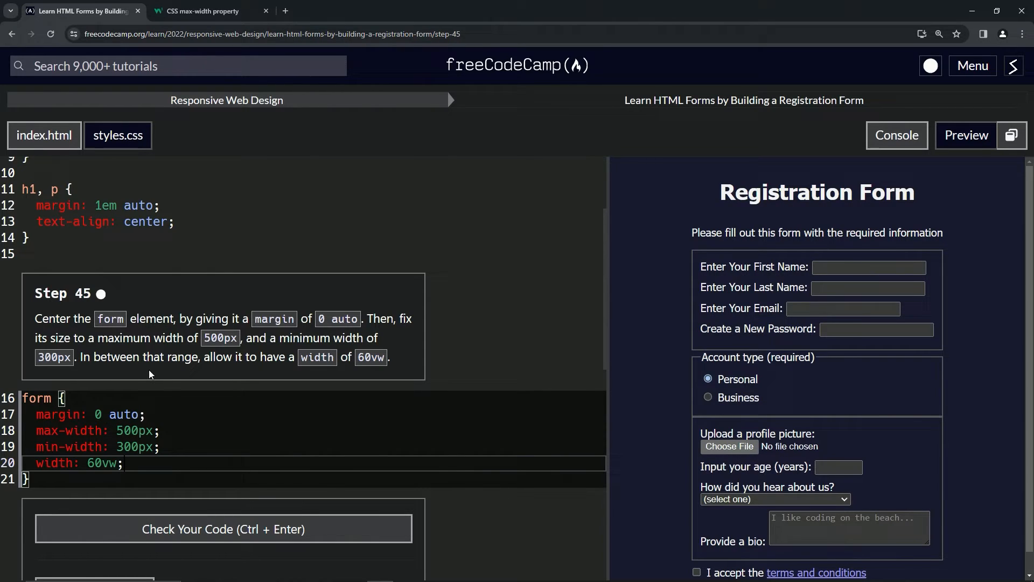
pyautogui.moveTo(625, 293)
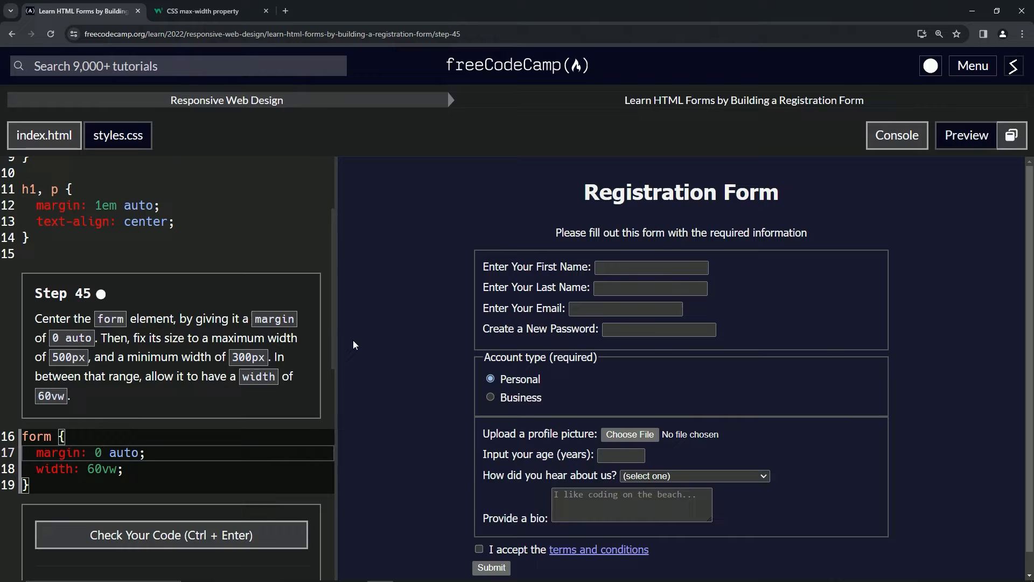
pyautogui.moveTo(333, 380)
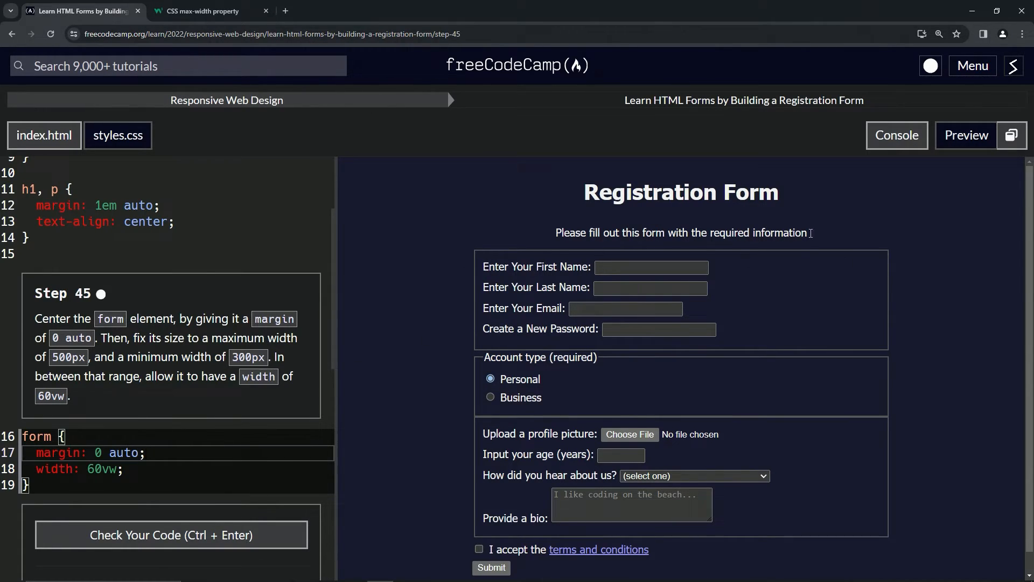
pyautogui.moveTo(336, 253)
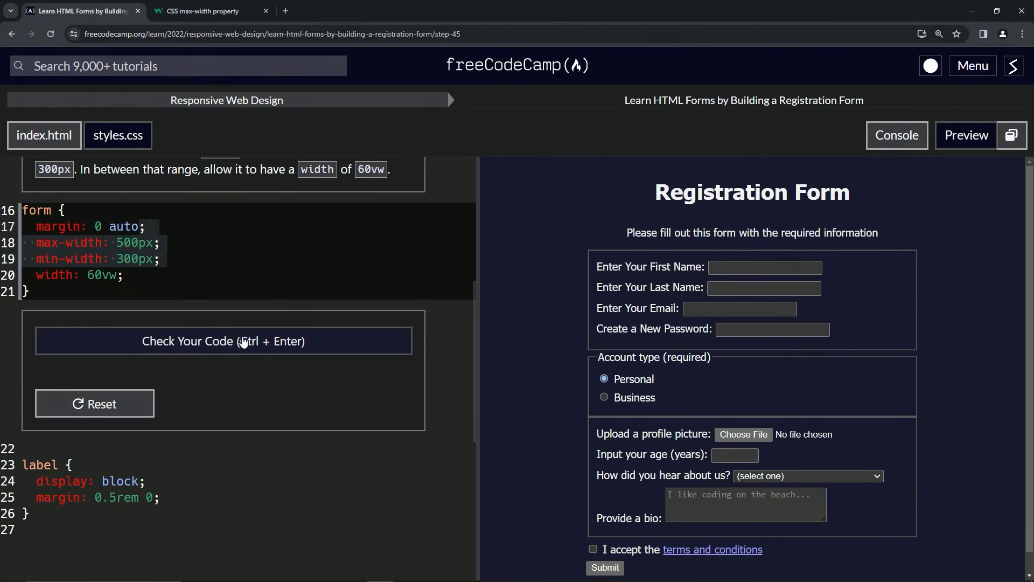
# Check Step 45's form rule, submit it and land on Step 46 about fieldset borders and padding.
pyautogui.click(223, 342)
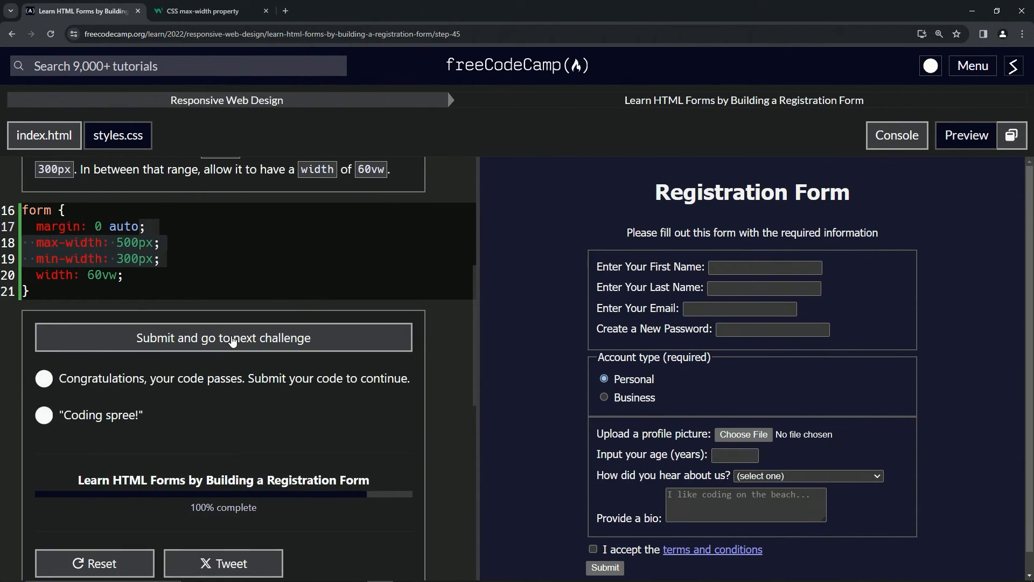
pyautogui.click(223, 337)
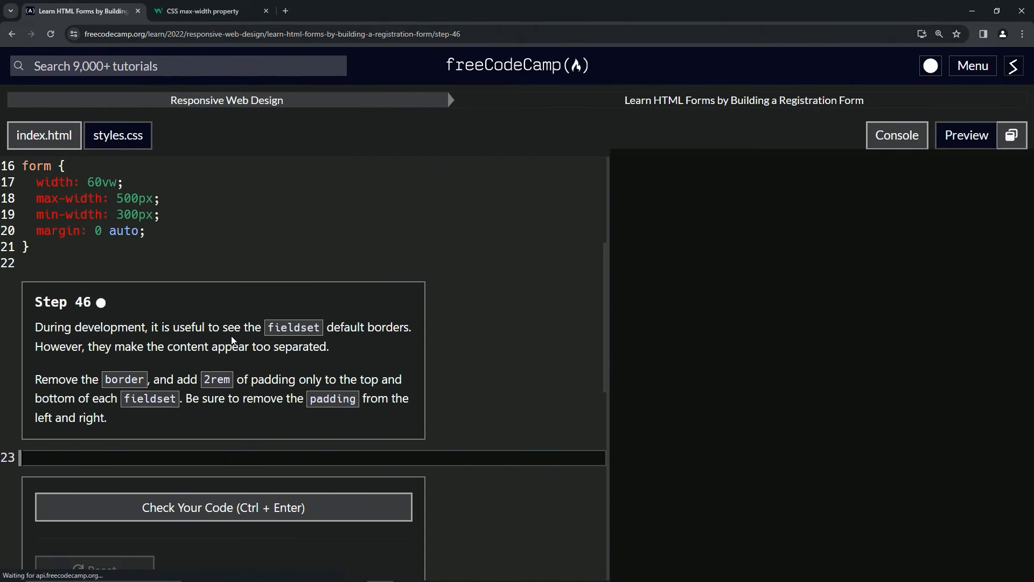
pyautogui.click(966, 136)
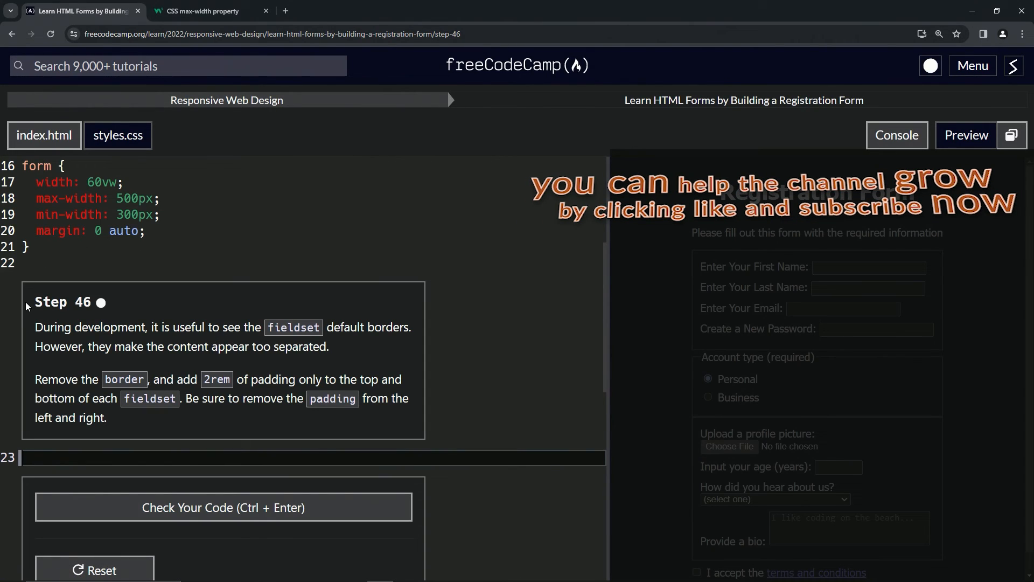
pyautogui.moveTo(50, 322)
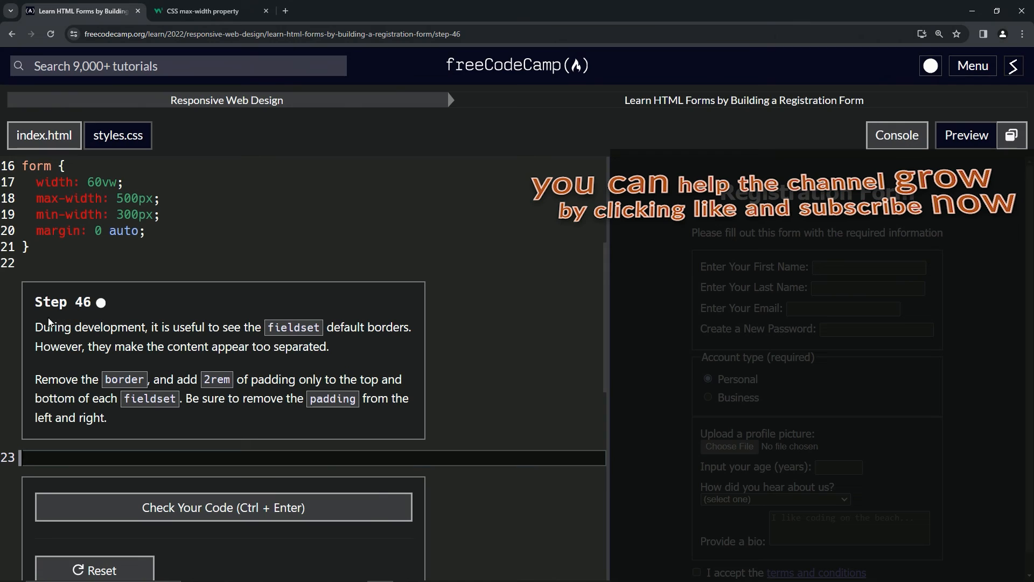